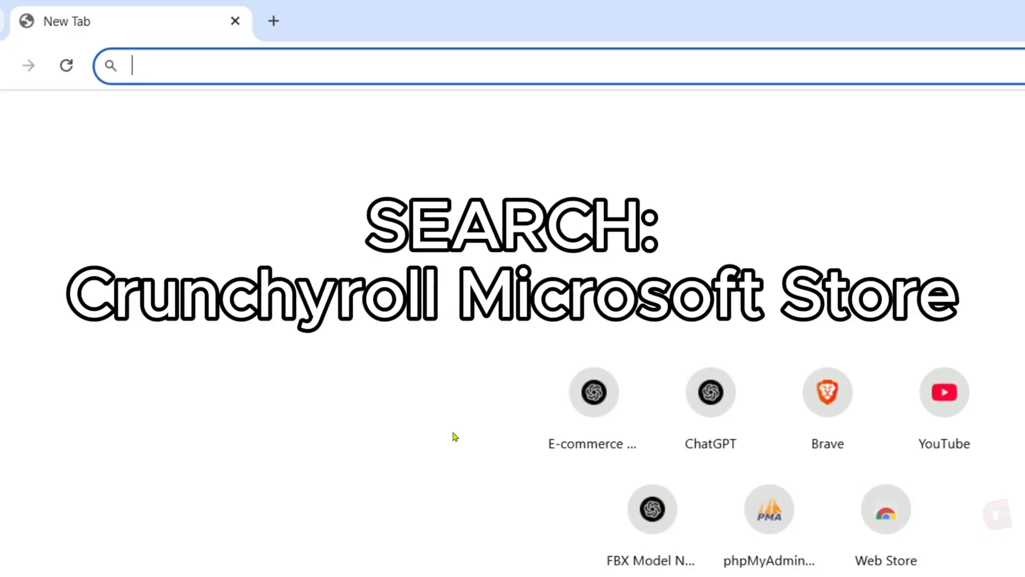
Search the web for 'crunchyroll microsoft store' from the Chrome address bar.
{"action": "type", "text": "crunchyroll"}
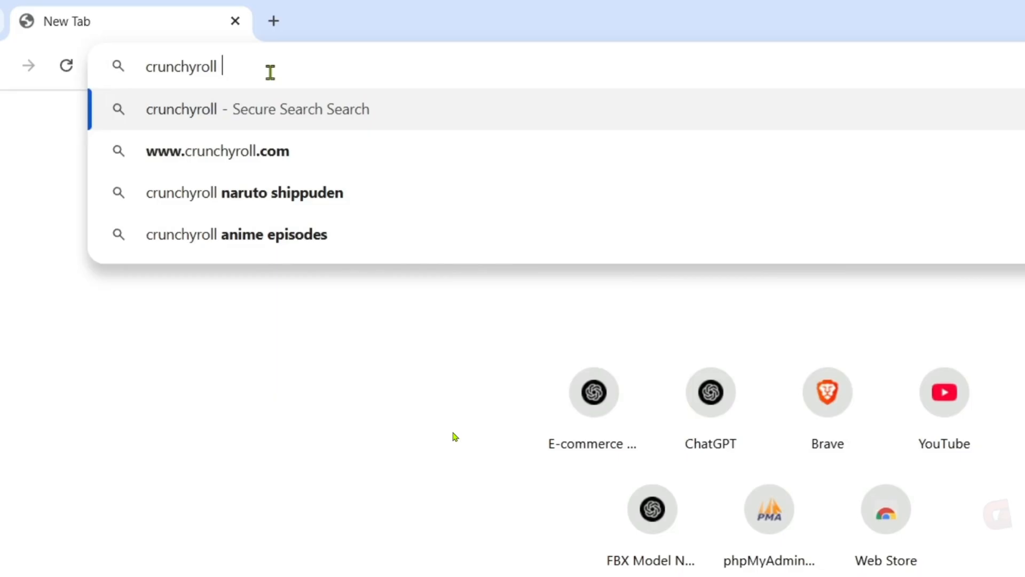
{"action": "type", "text": "microsoft store"}
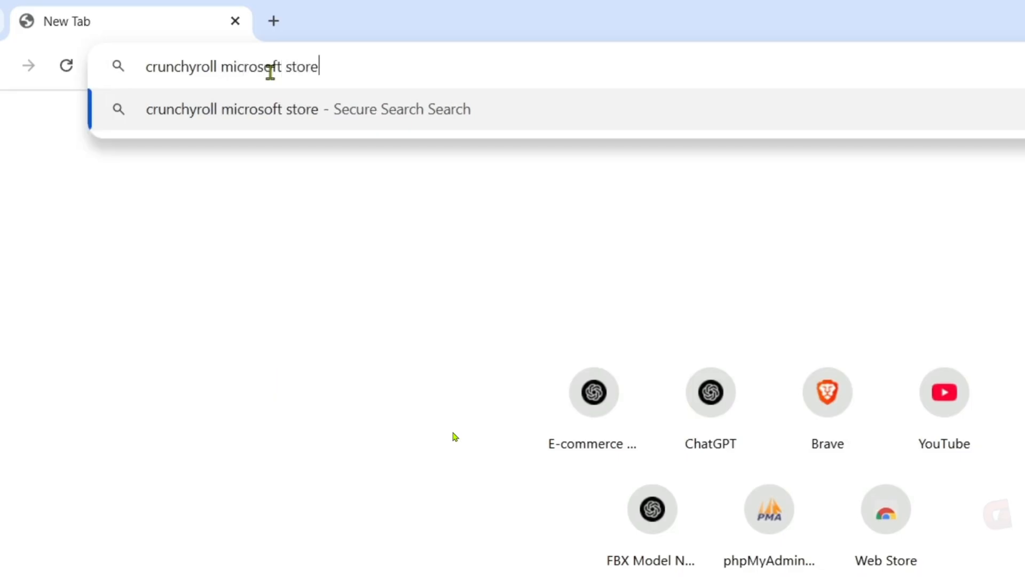
{"action": "triple_click", "coordinate": [232, 66]}
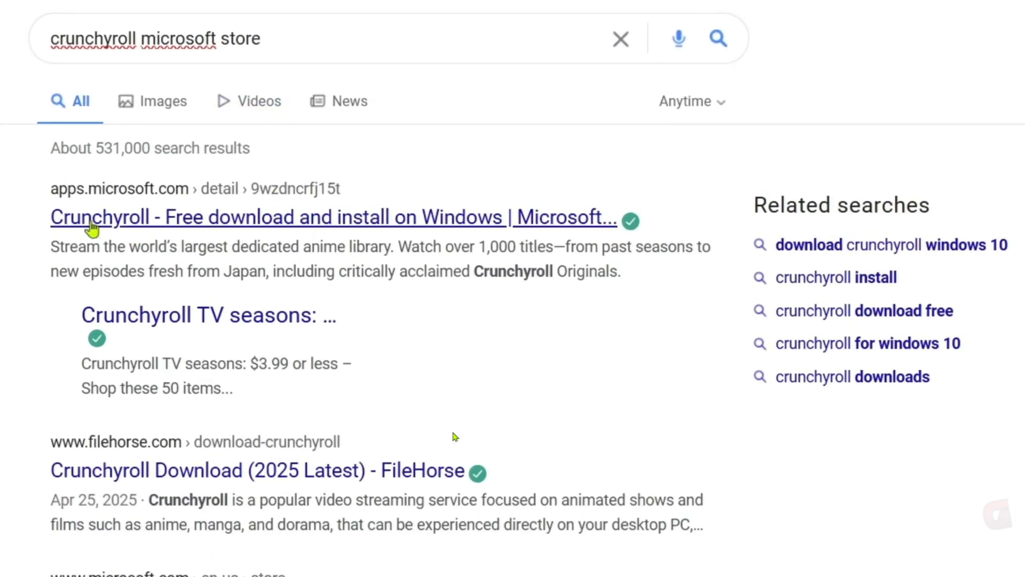
{"action": "mouse_move", "coordinate": [357, 223]}
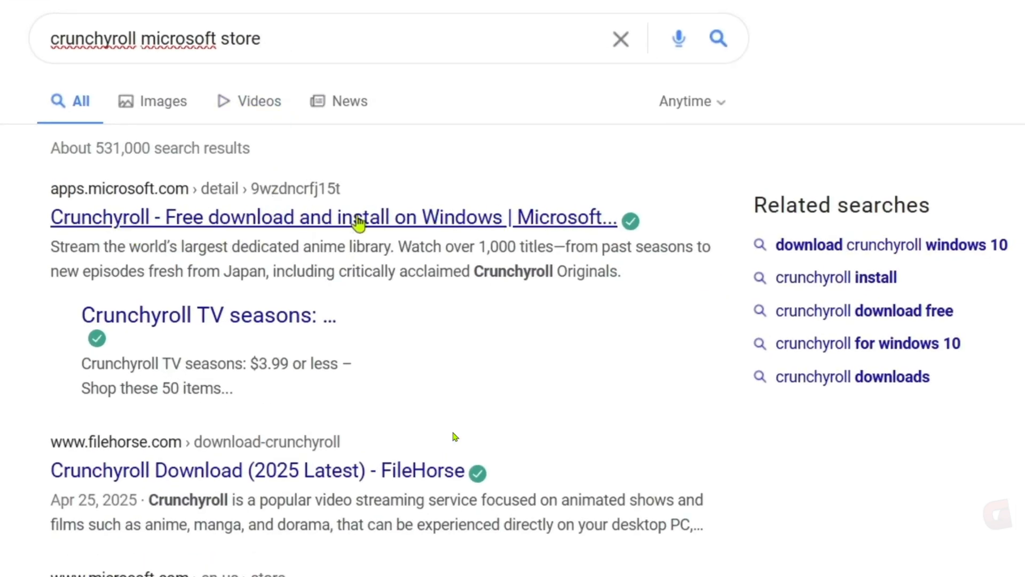
Install Crunchyroll from its Microsoft Store listing and launch it once installed.
{"action": "left_click", "coordinate": [357, 218]}
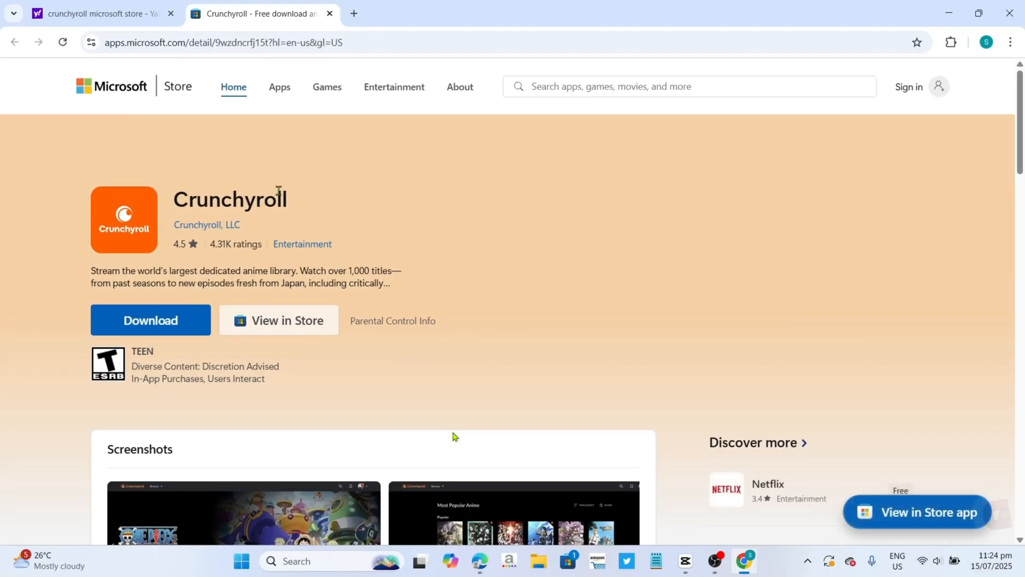
{"action": "mouse_move", "coordinate": [384, 128]}
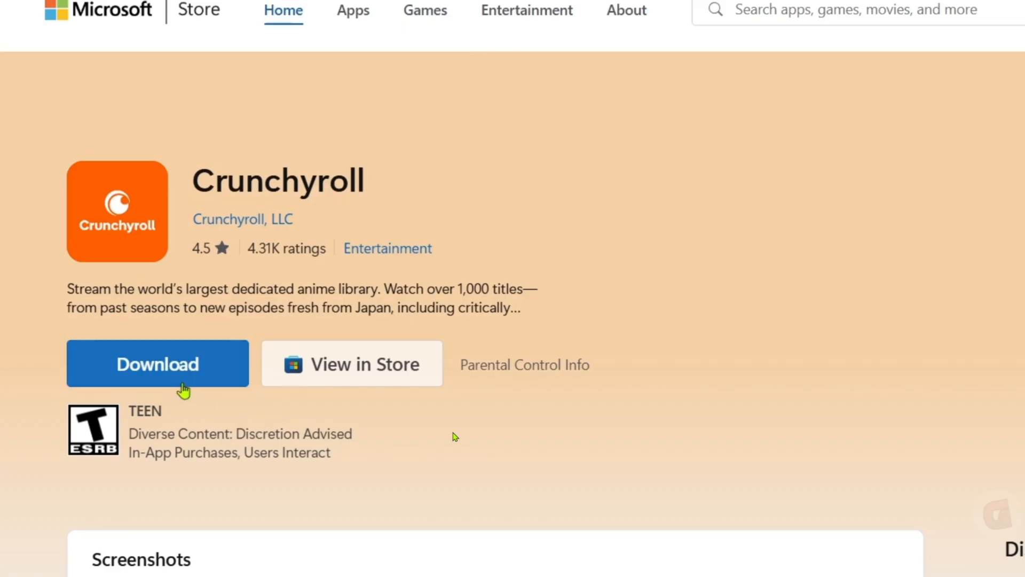
{"action": "left_click", "coordinate": [157, 363]}
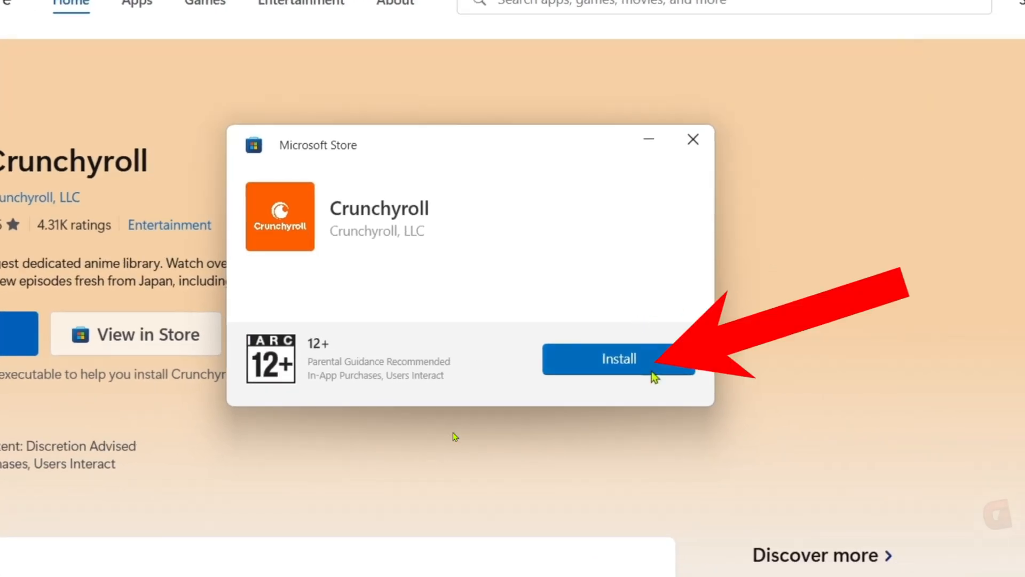
{"action": "left_click", "coordinate": [619, 359]}
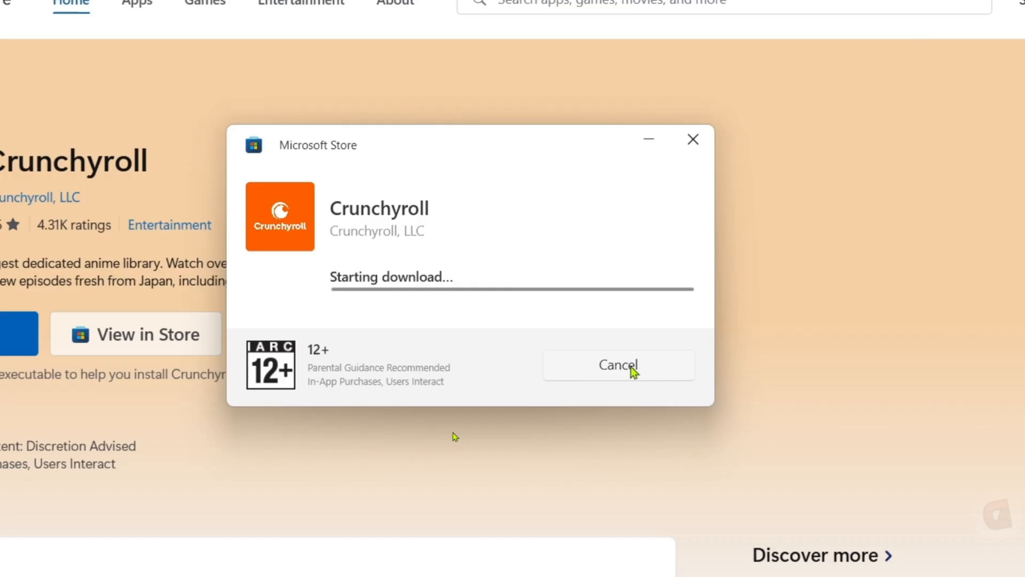
{"action": "left_click", "coordinate": [618, 365]}
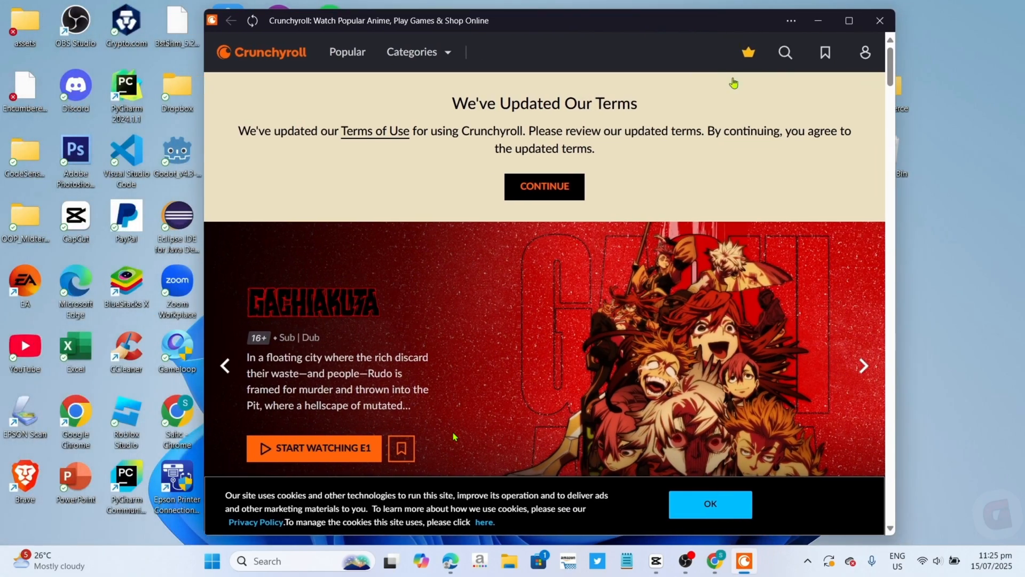
Close Crunchyroll and bring its window back up to the home page with the terms notice.
{"action": "left_click", "coordinate": [873, 53]}
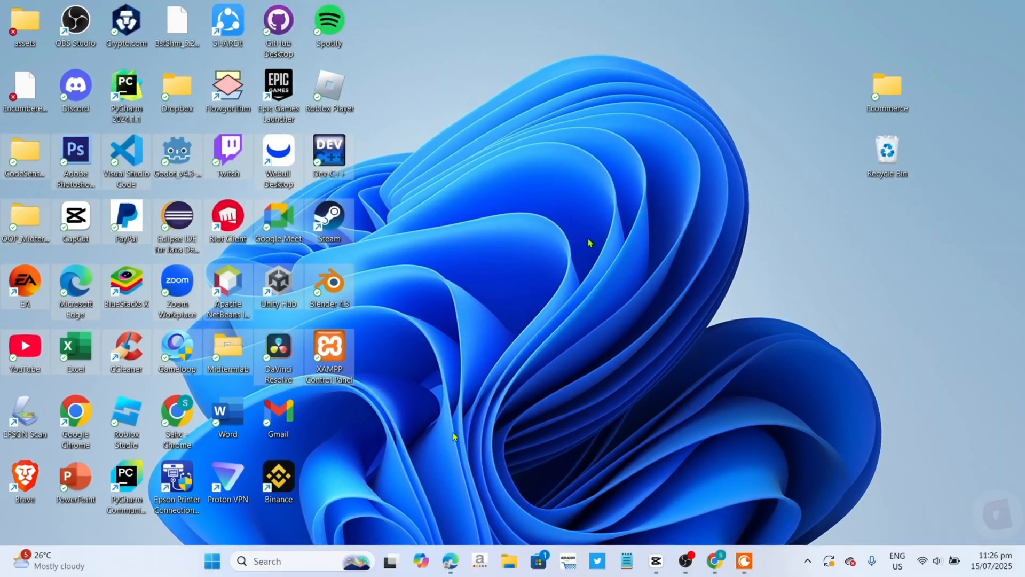
{"action": "left_click", "coordinate": [741, 560]}
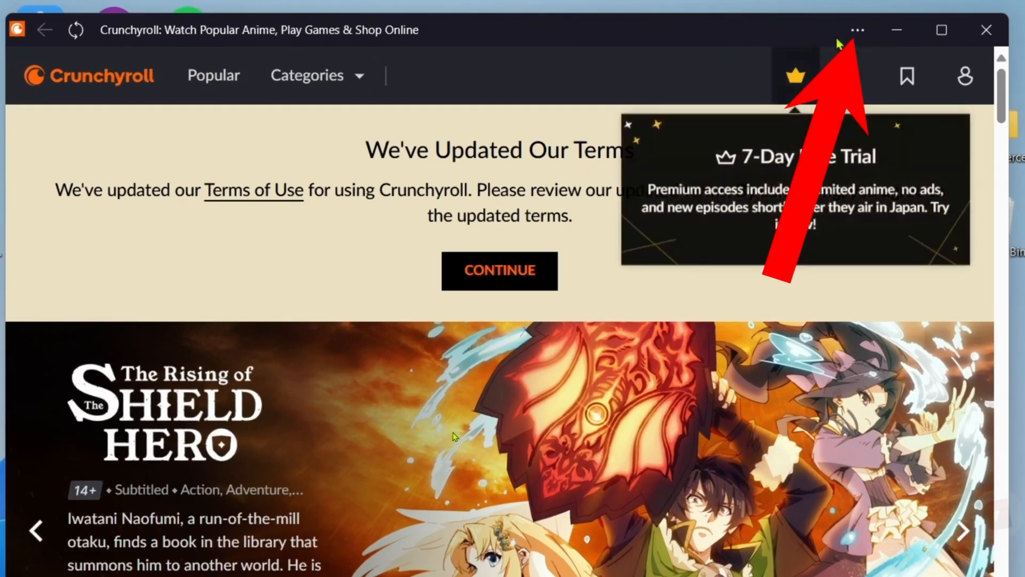
Create a Crunchyroll desktop shortcut from the app settings page and hide Edge.
{"action": "left_click", "coordinate": [857, 30]}
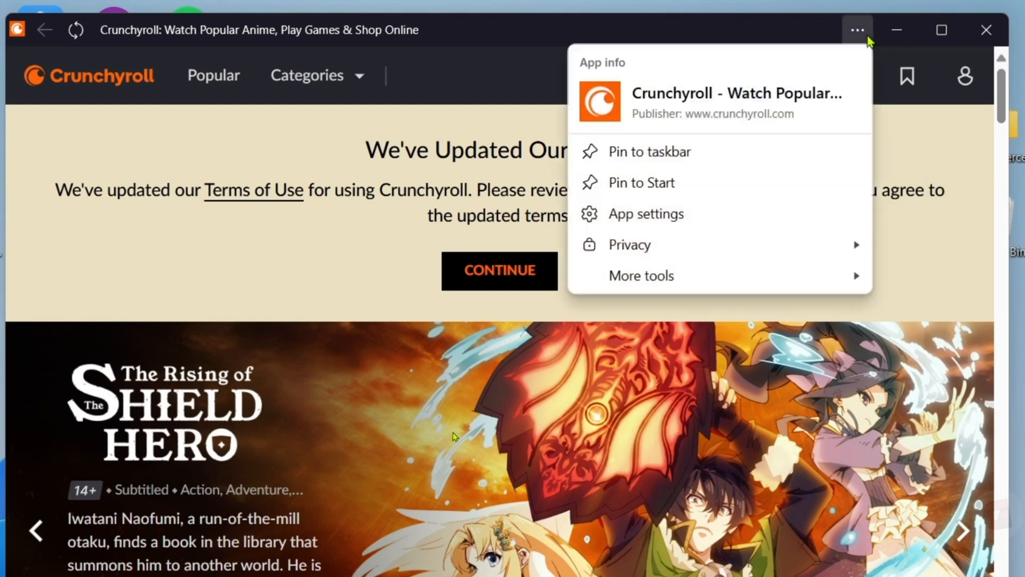
{"action": "left_click", "coordinate": [646, 213]}
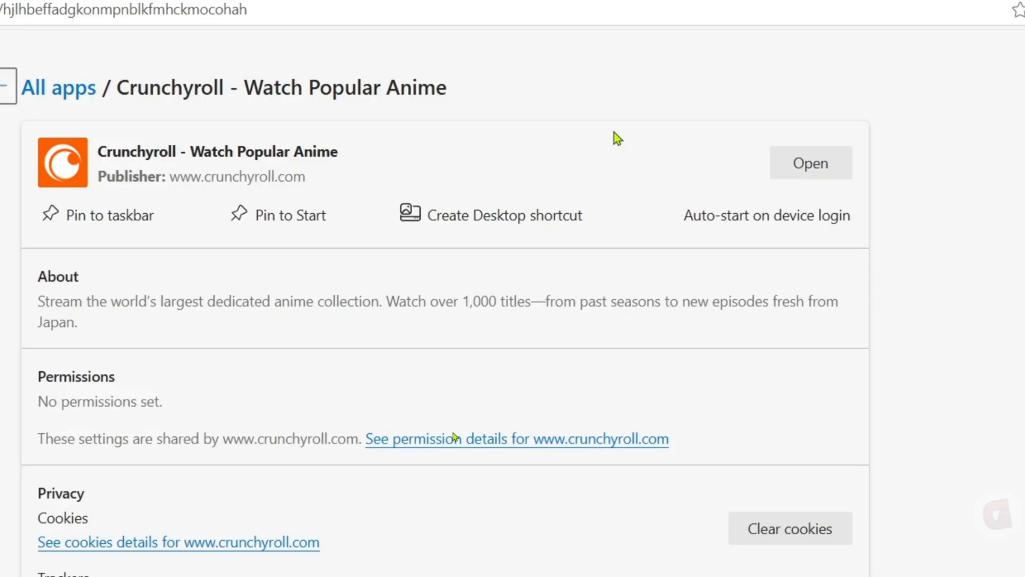
{"action": "mouse_move", "coordinate": [479, 222]}
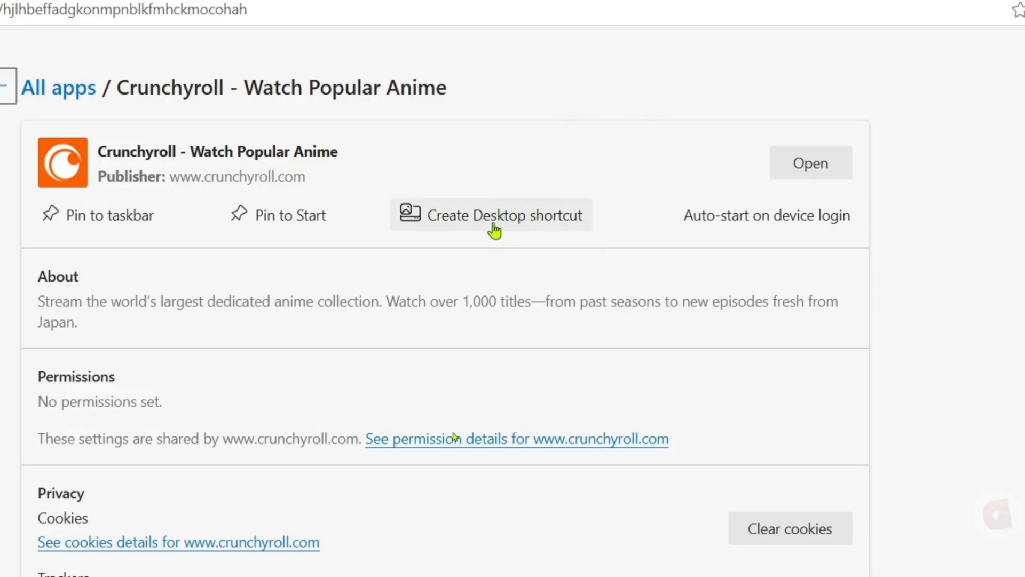
{"action": "mouse_move", "coordinate": [523, 225]}
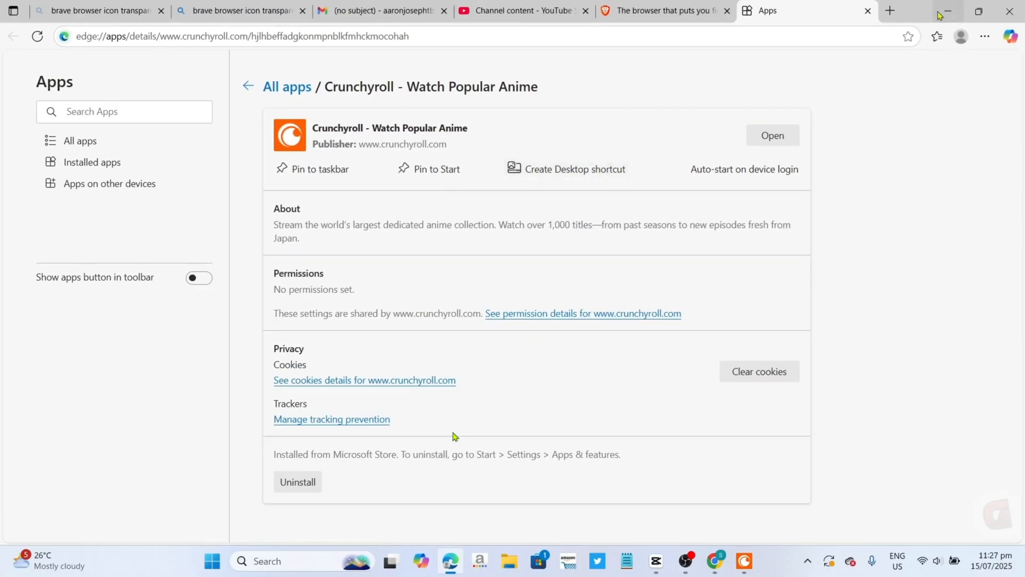
{"action": "left_click", "coordinate": [951, 10]}
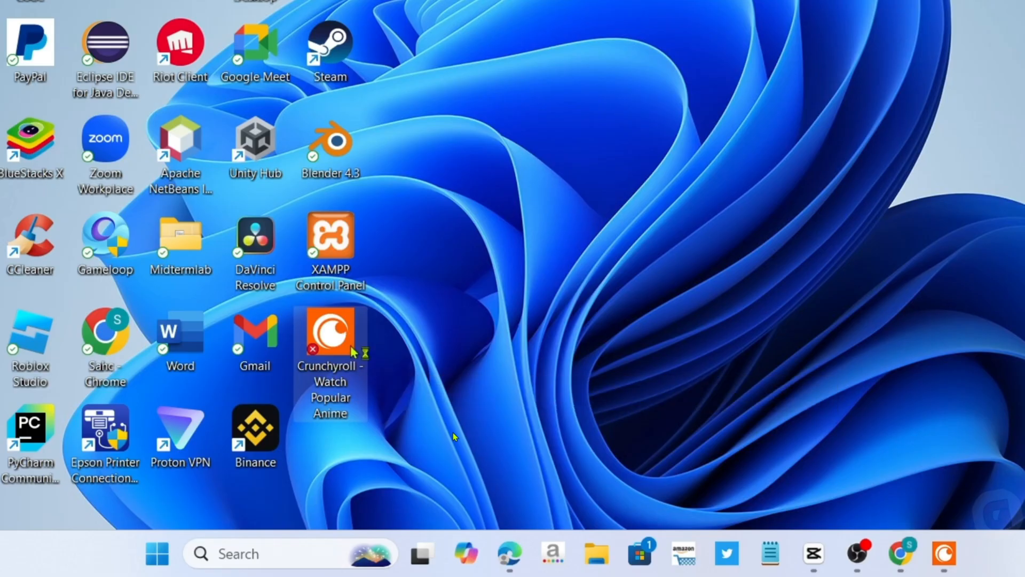
Launch Crunchyroll from the desktop shortcut, accept the terms and view Popular Near You.
{"action": "double_click", "coordinate": [330, 331]}
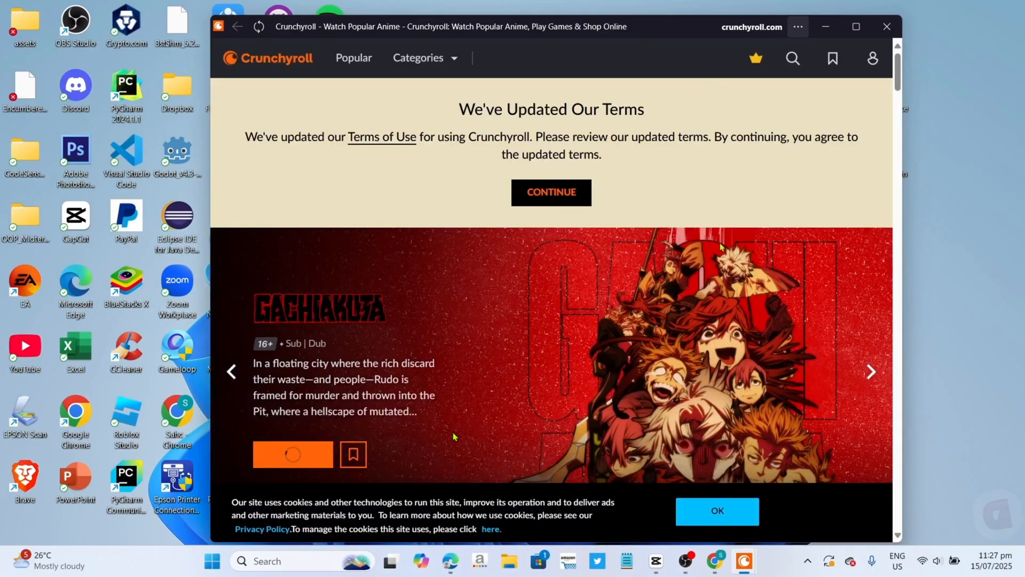
{"action": "left_click", "coordinate": [551, 192]}
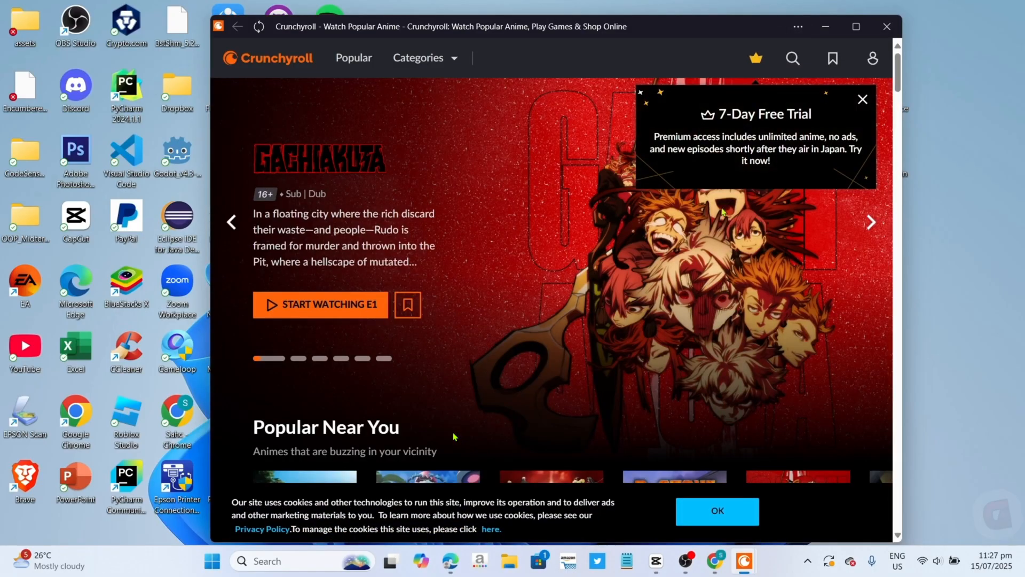
{"action": "scroll", "scroll_direction": "down", "scroll_amount": 3}
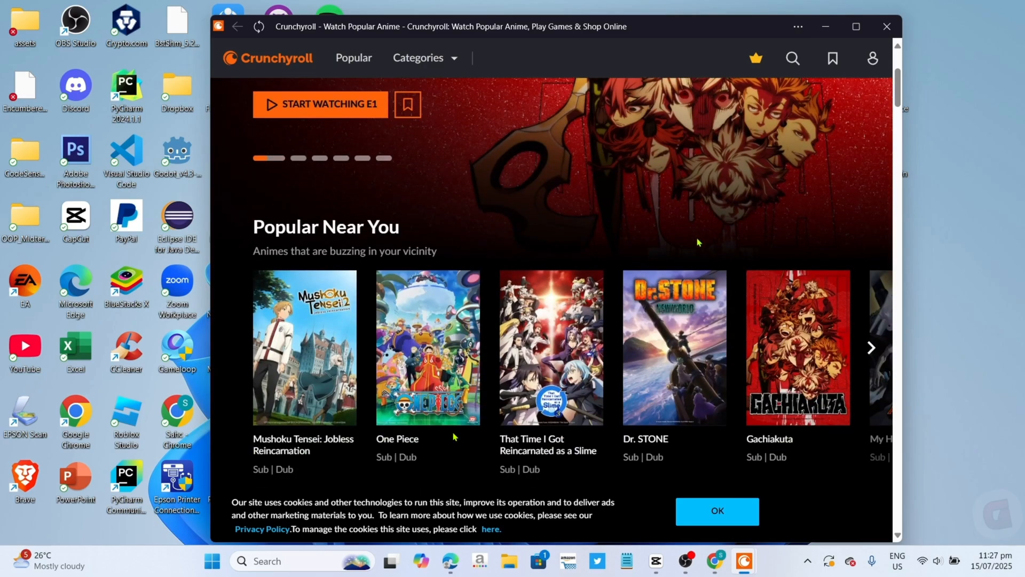